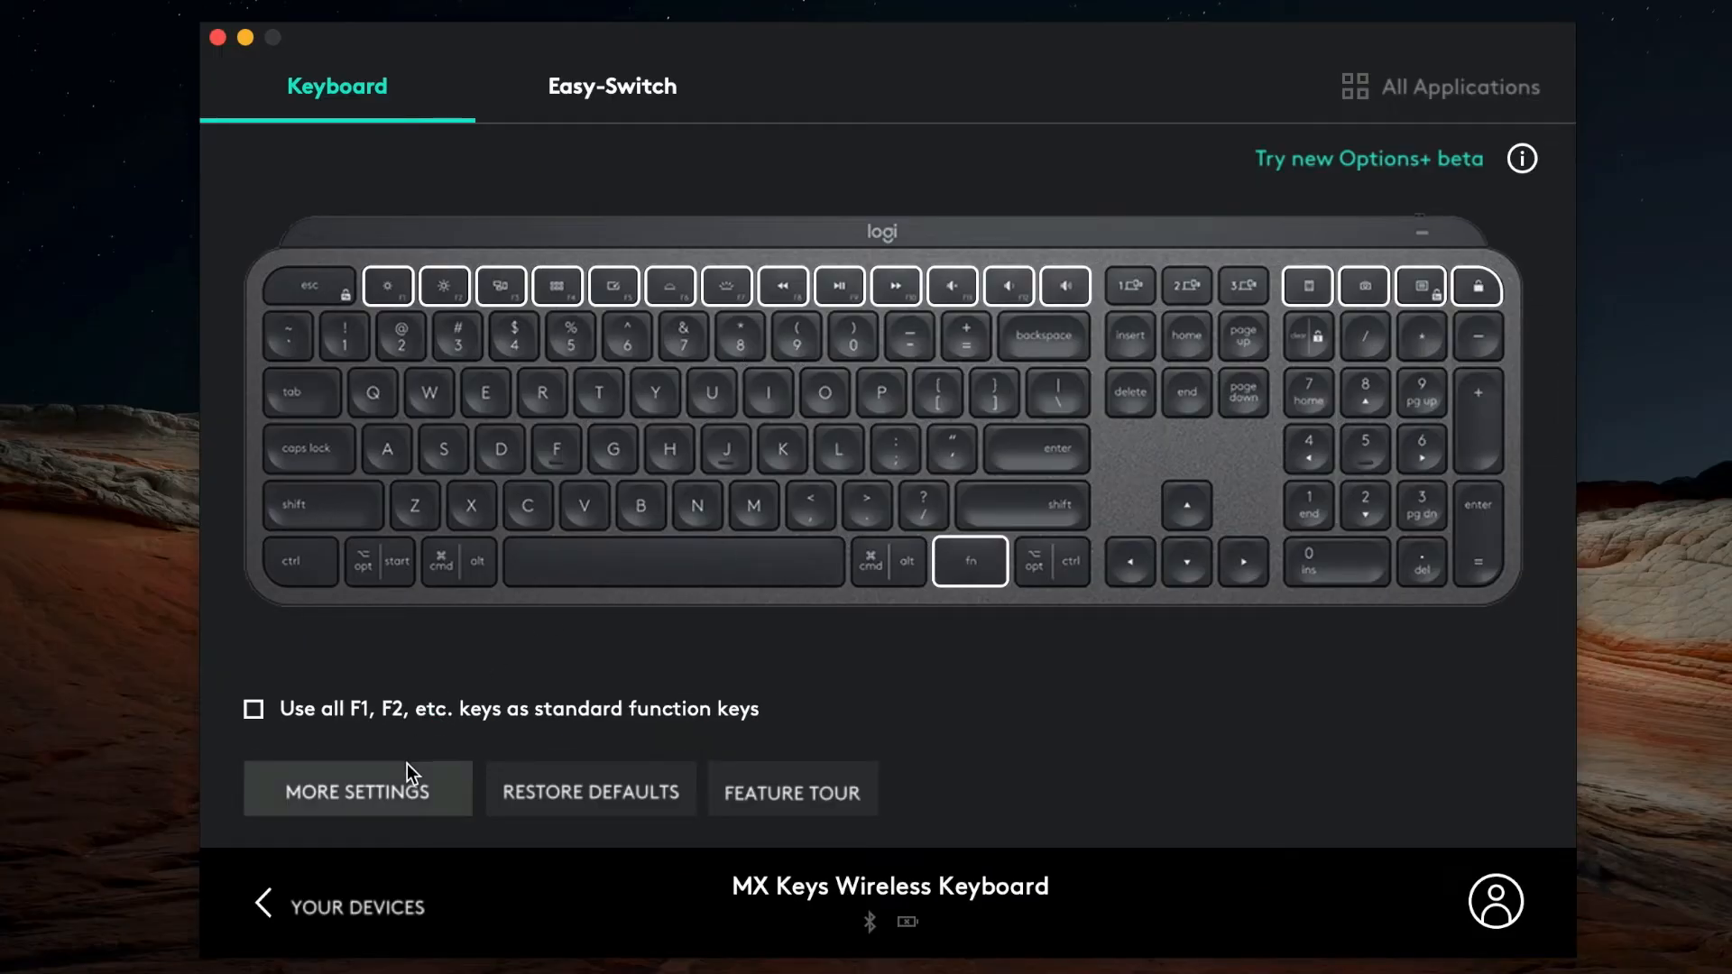
Step: Open the MX Keys More settings dialog showing backlighting and low-battery warning options
click(357, 788)
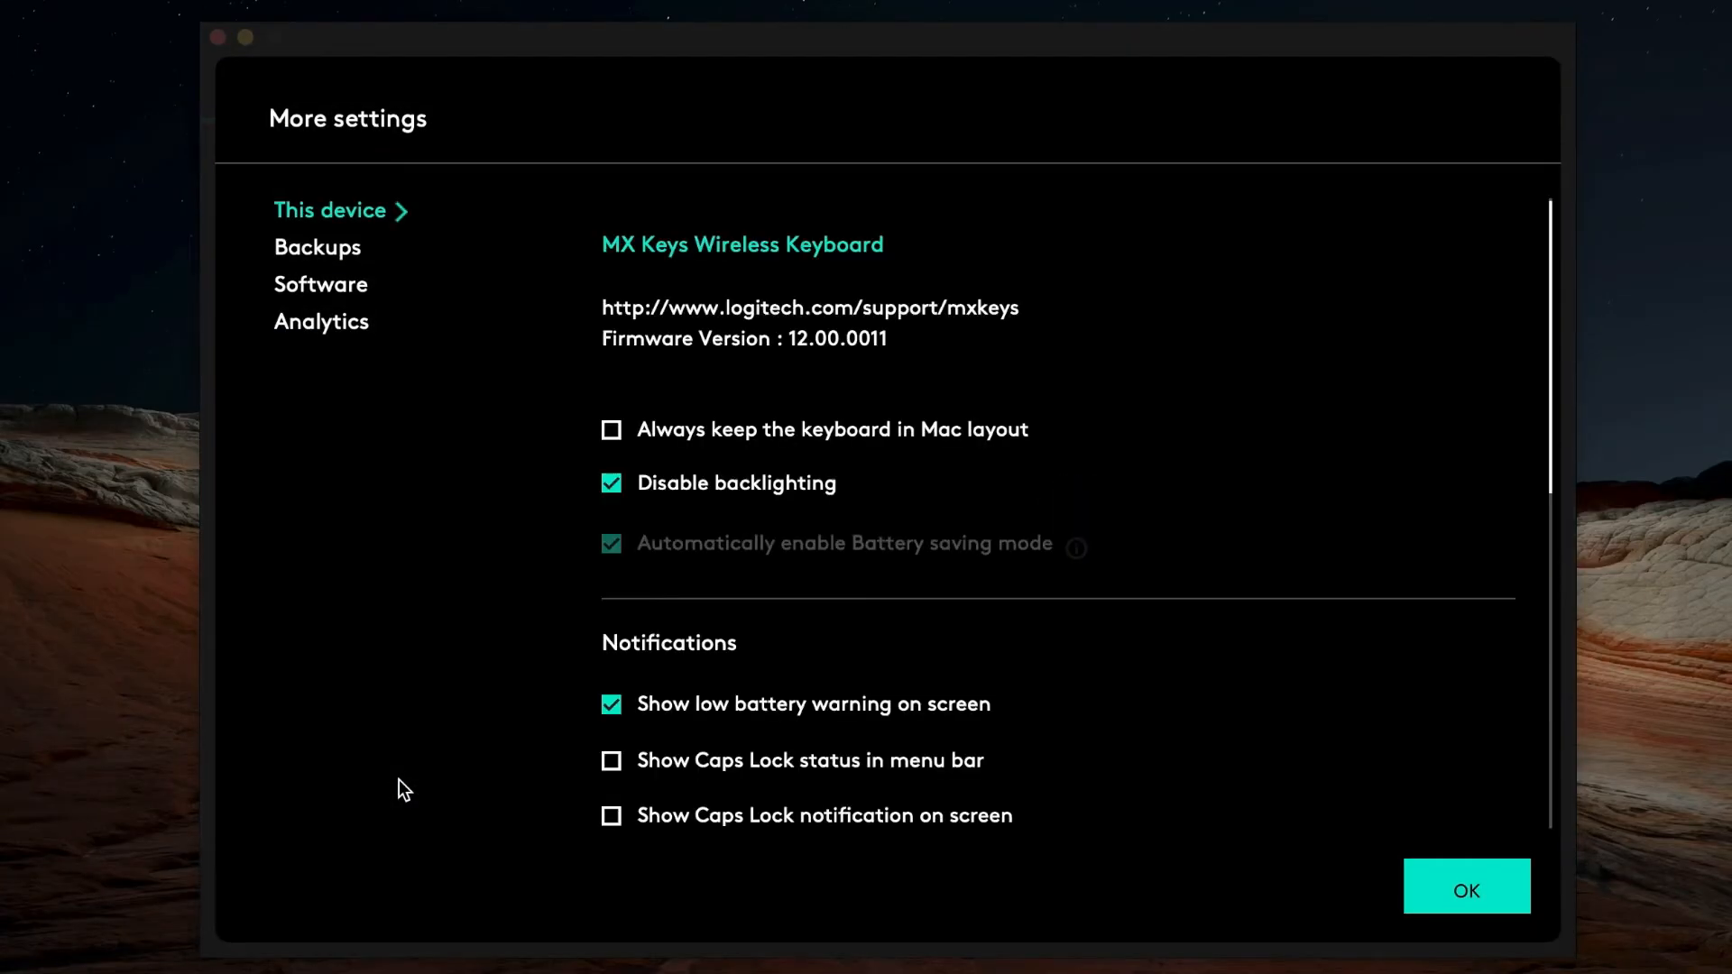